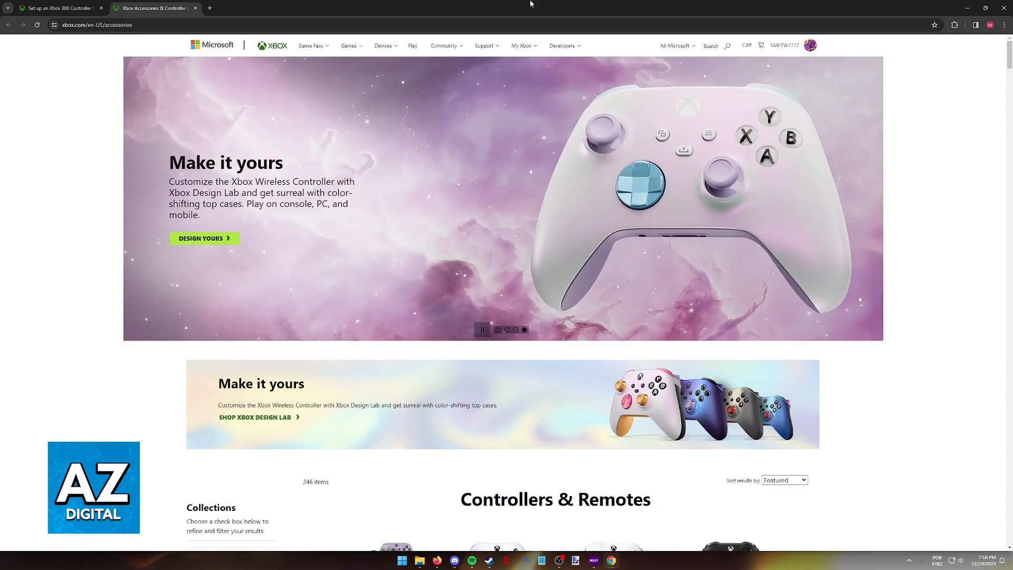
Scroll the Xbox controller support page while Device Manager opens over the browser
scroll(down, 3)
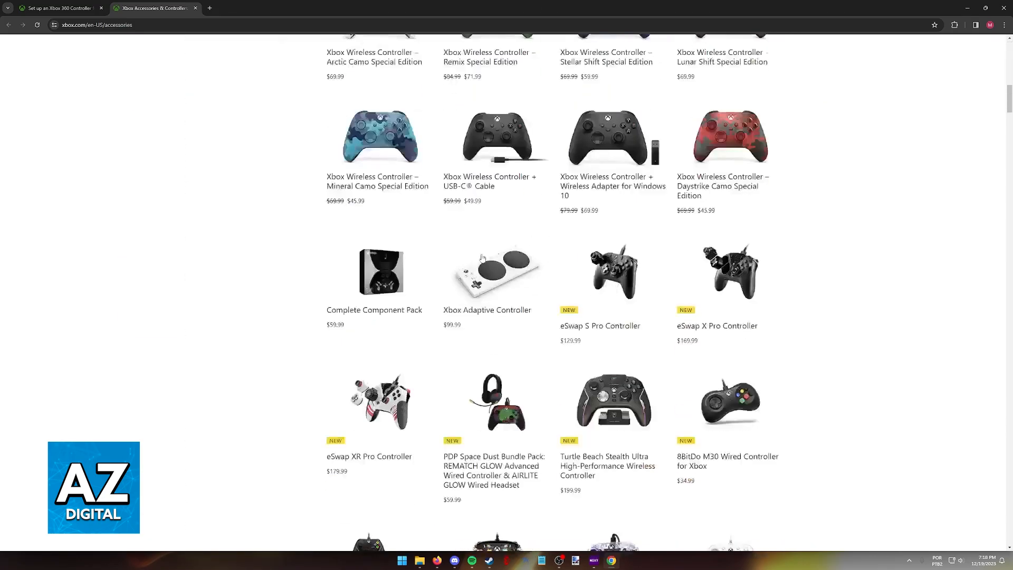
scroll(down, 3)
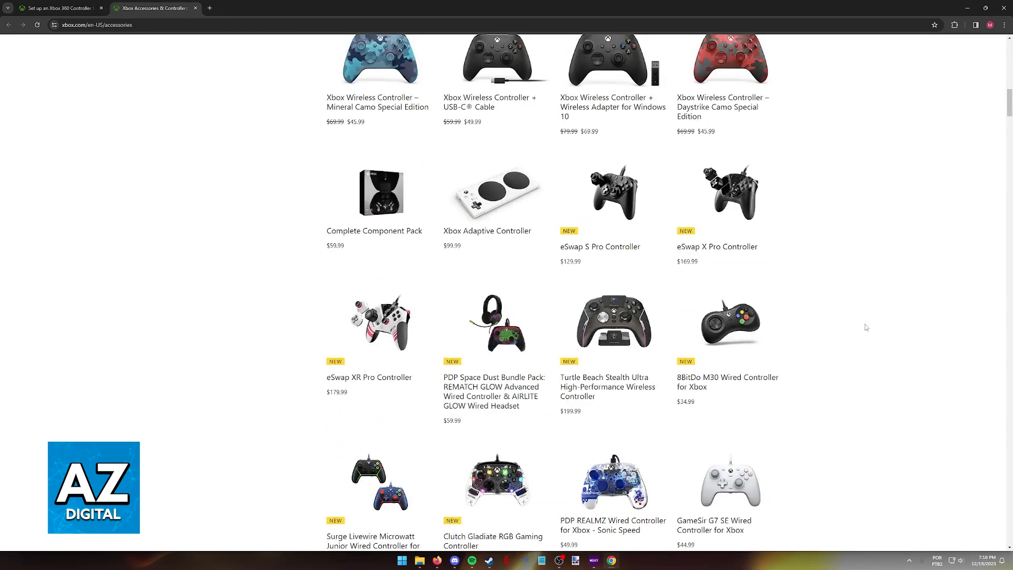
scroll(up, 3)
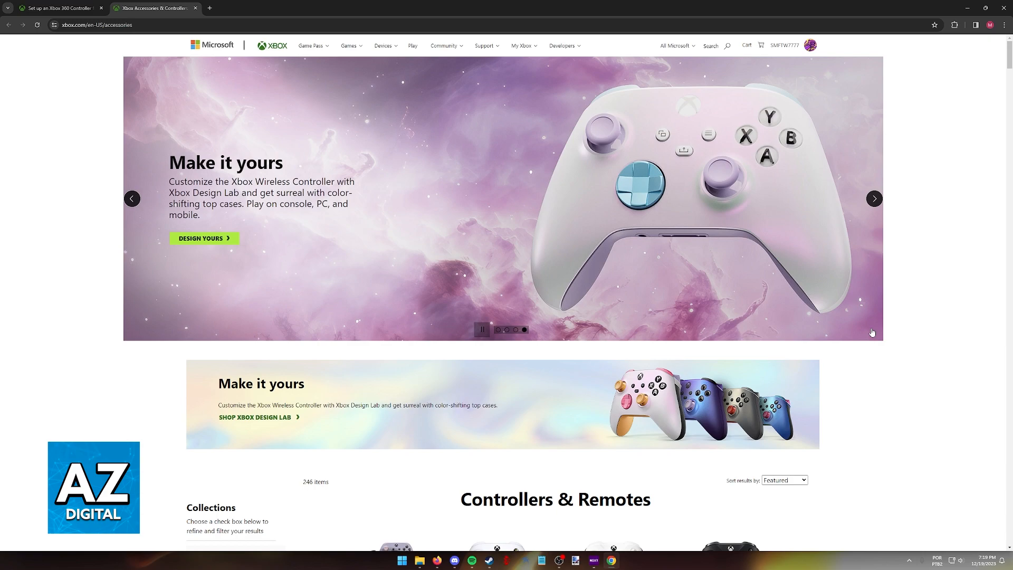
scroll(down, 3)
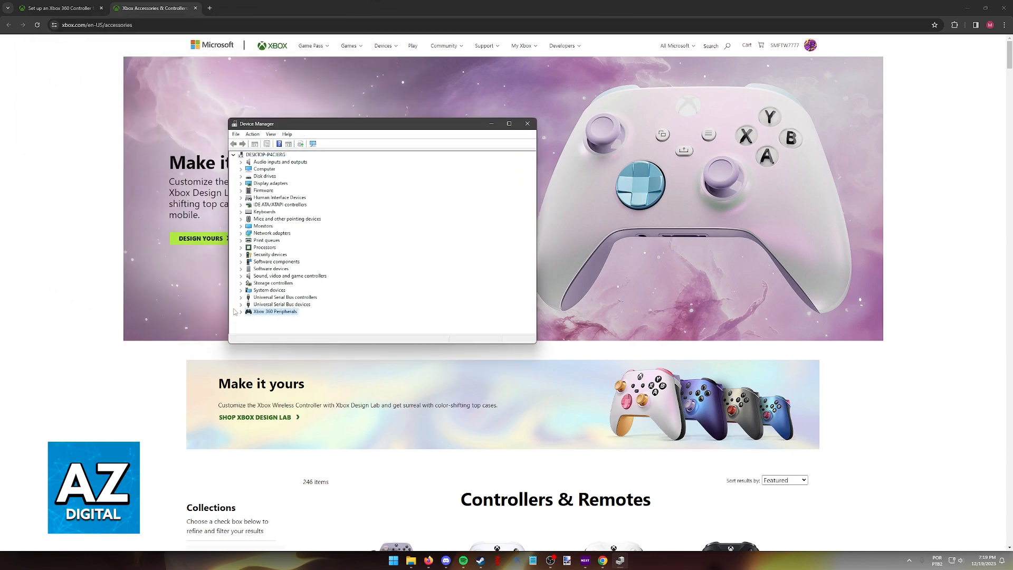
Expand Xbox 360 Peripherals and select Xbox 360 Controller for Windows
click(240, 311)
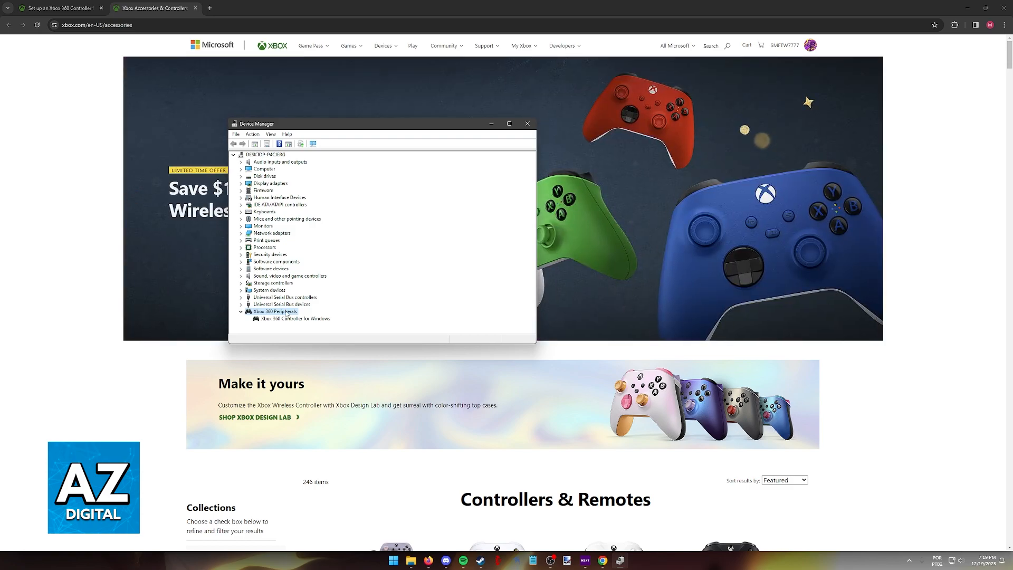
click(295, 318)
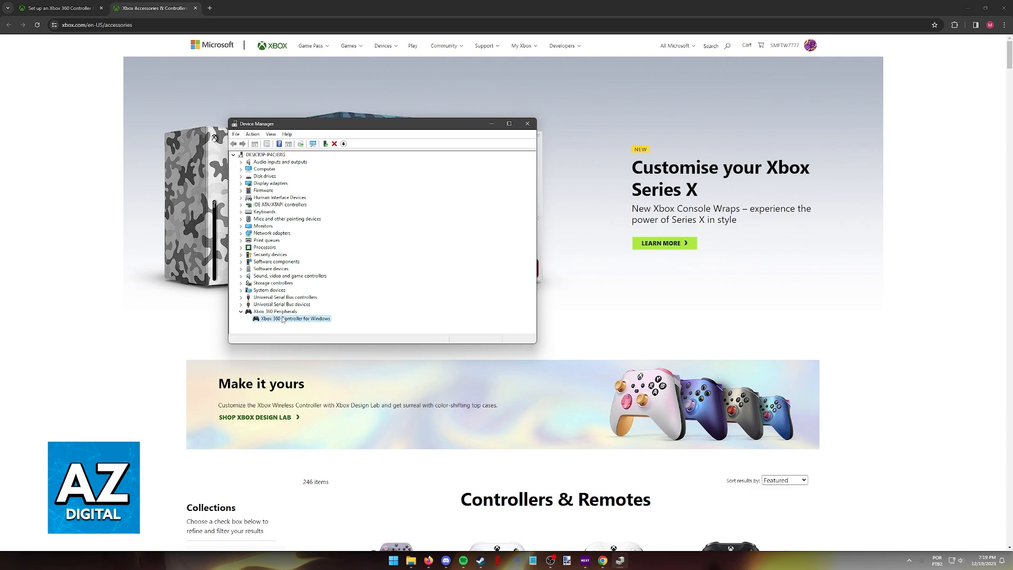
right_click(292, 317)
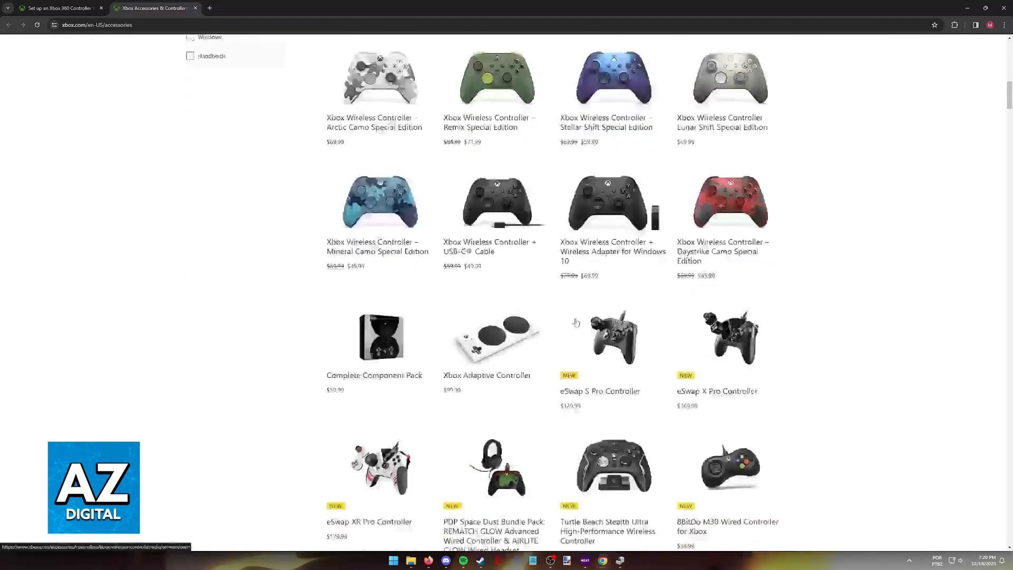
scroll(down, 3)
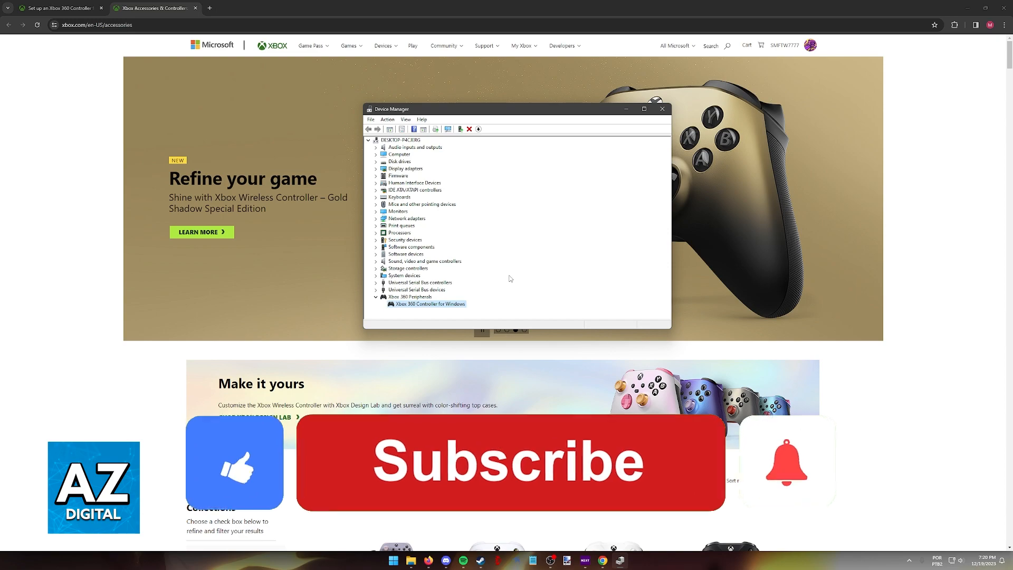
click(509, 462)
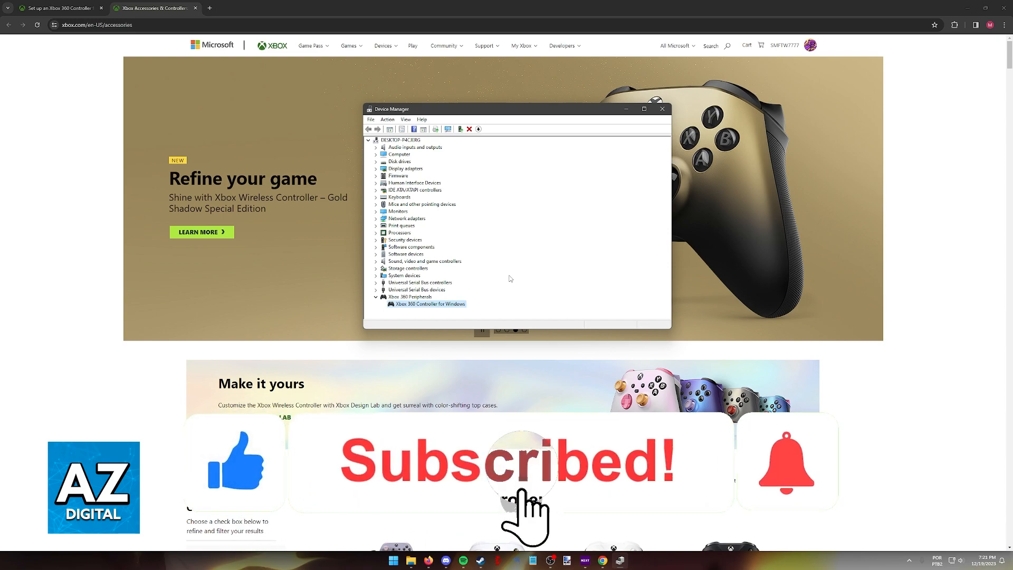